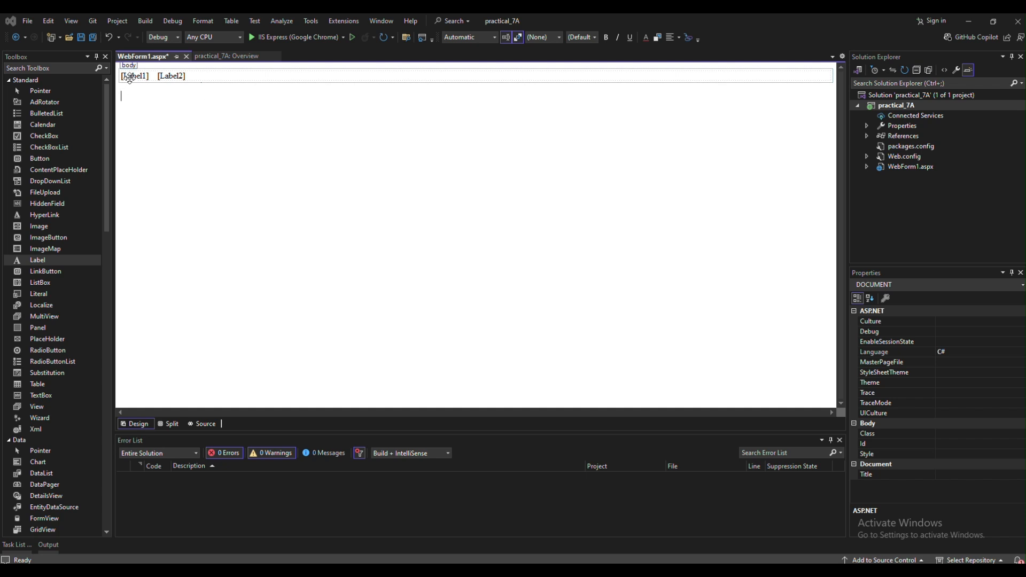
Step: Inspect Label1 and Label2 on the form, then switch to the WebForm1.aspx.cs code-behind
left_click(135, 76)
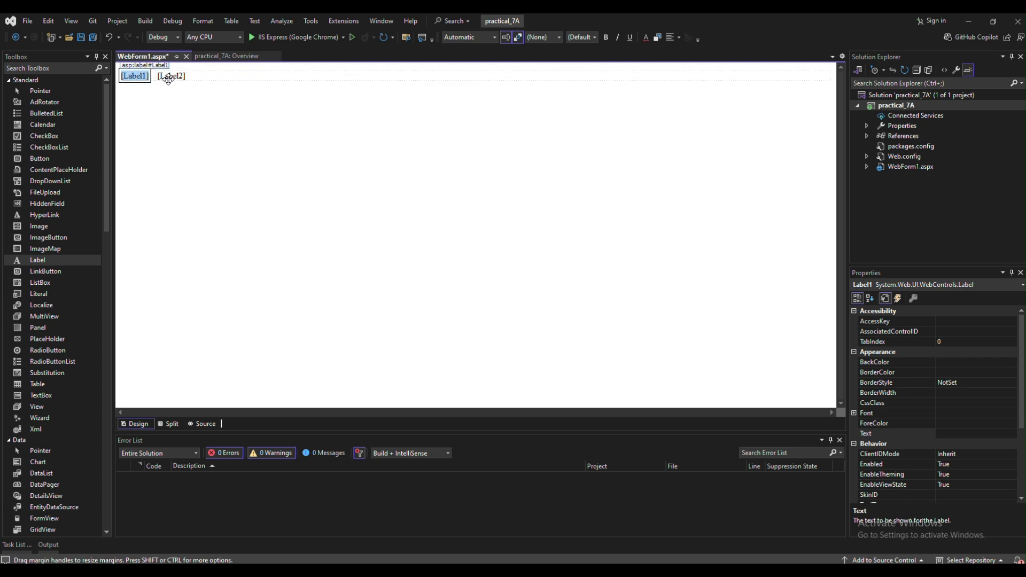
left_click(170, 76)
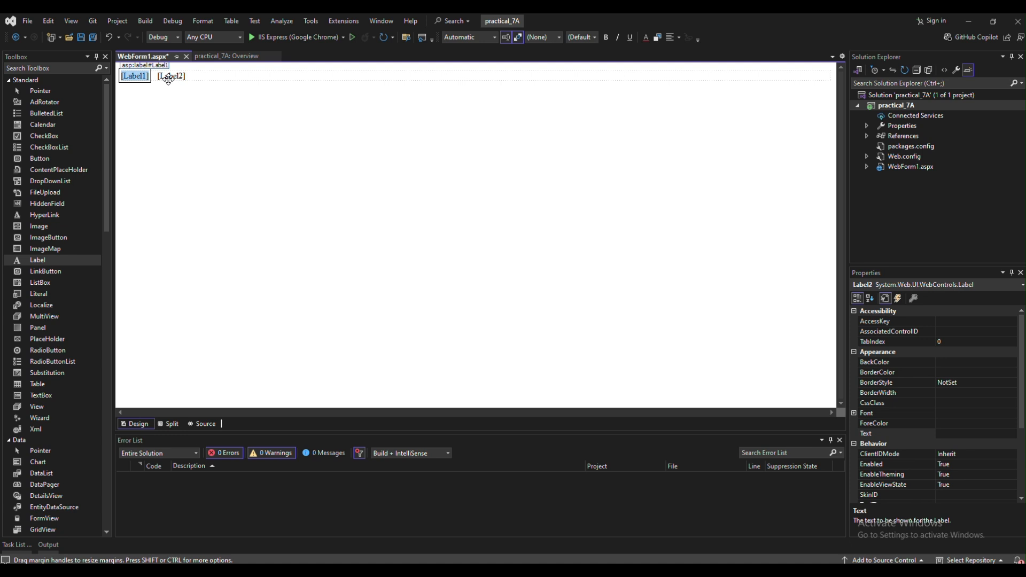
left_click(170, 76)
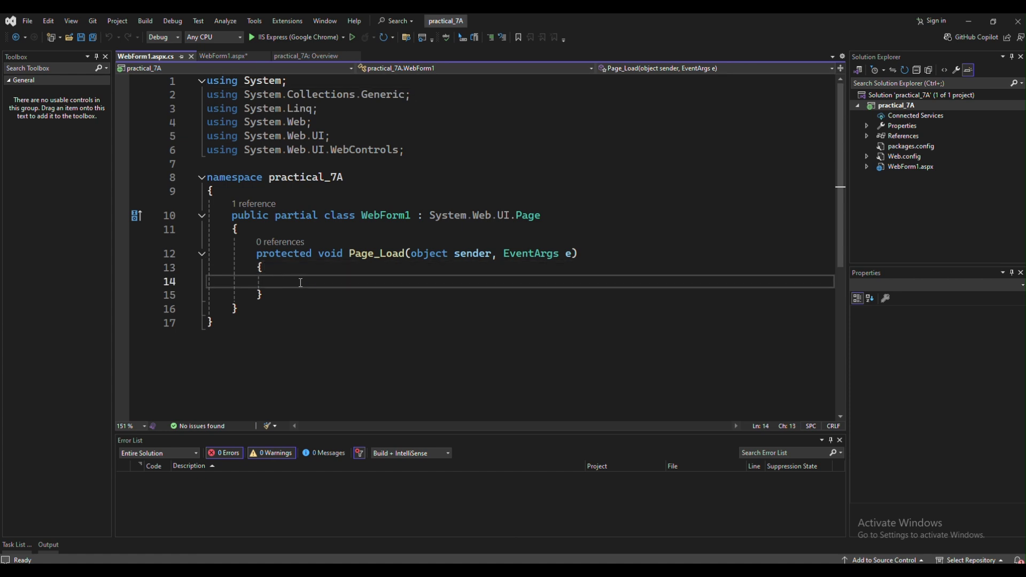
Step: Write a try block in Page_Load beginning a 'throw new Exception(' statement
type("try")
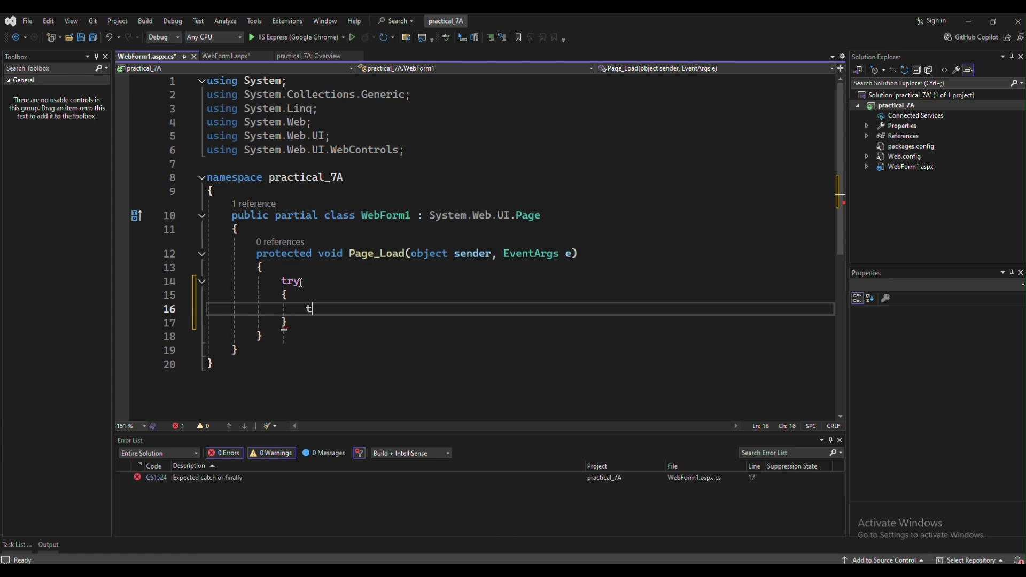
type("hroe")
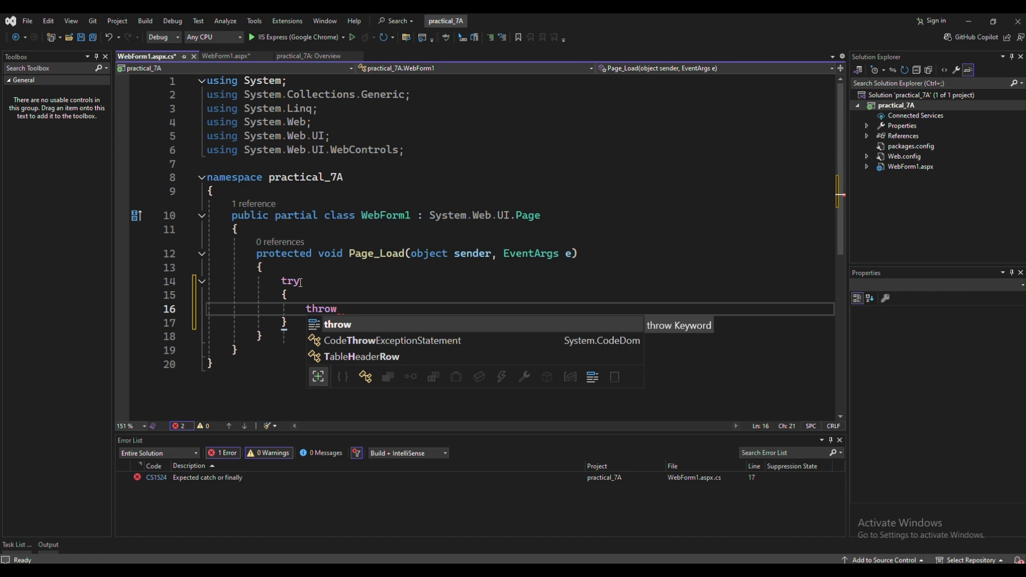
type("new Exception(")
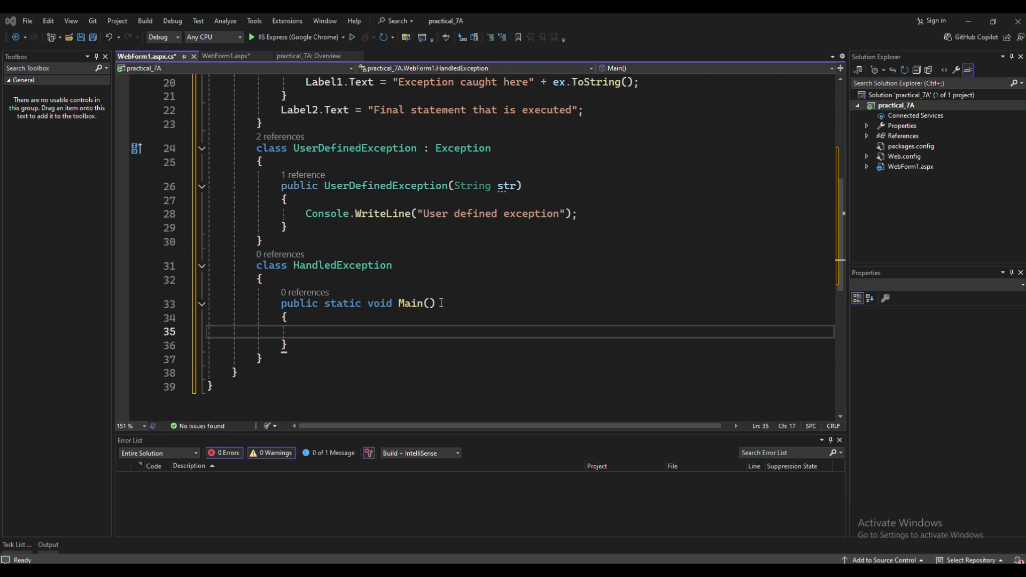
mouse_move(540, 253)
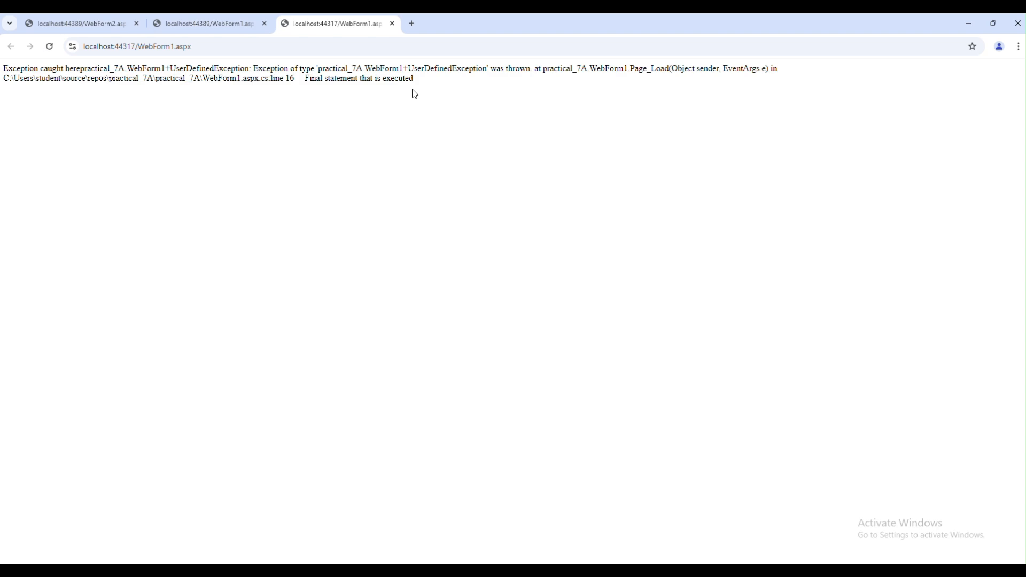
mouse_move(3, 46)
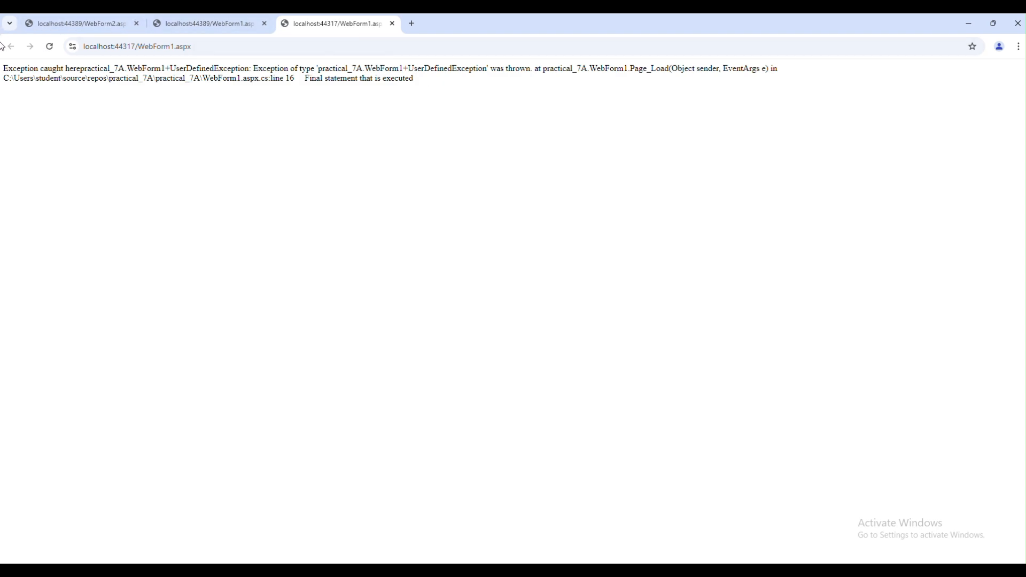
mouse_move(260, 110)
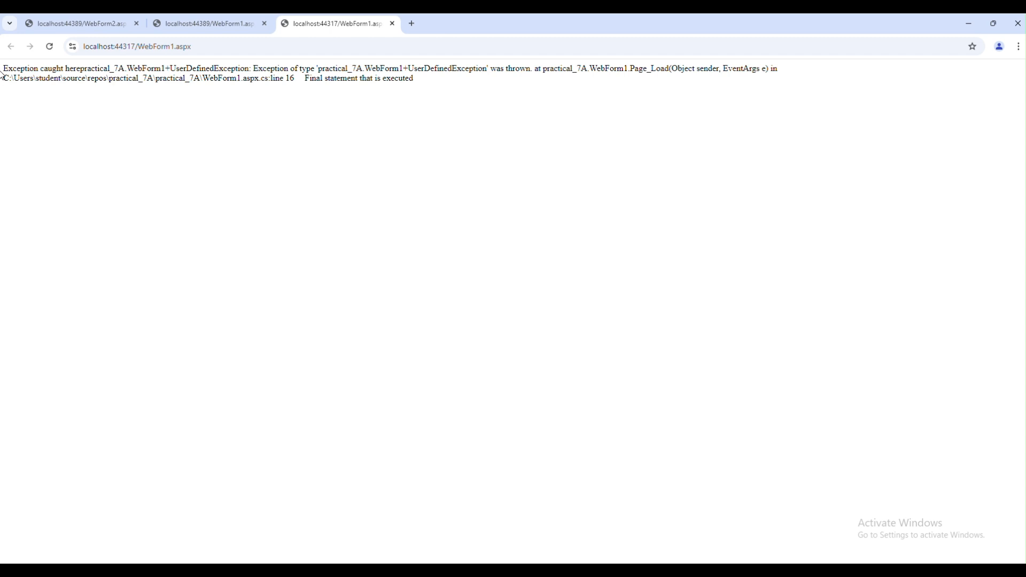
mouse_move(6, 72)
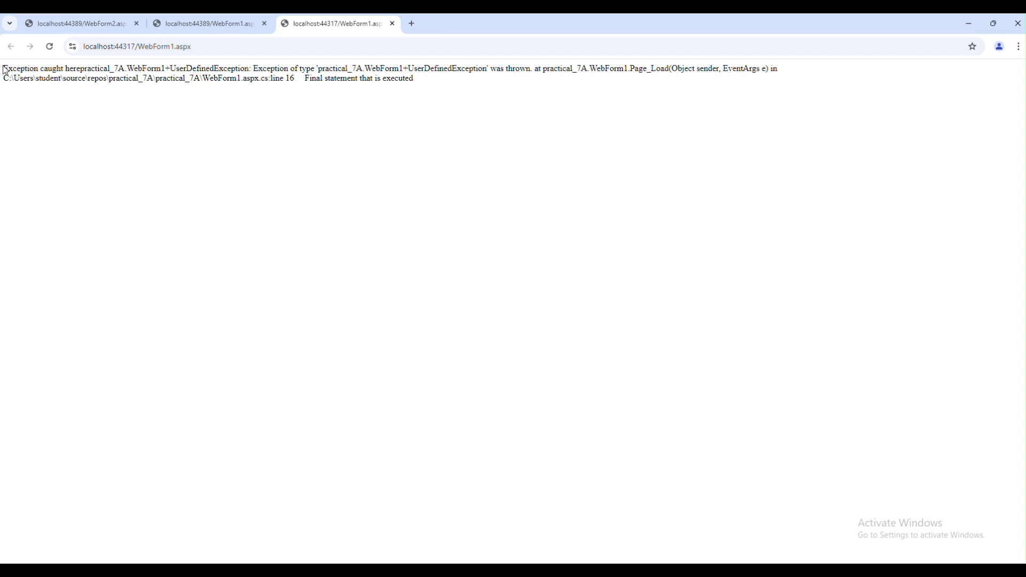